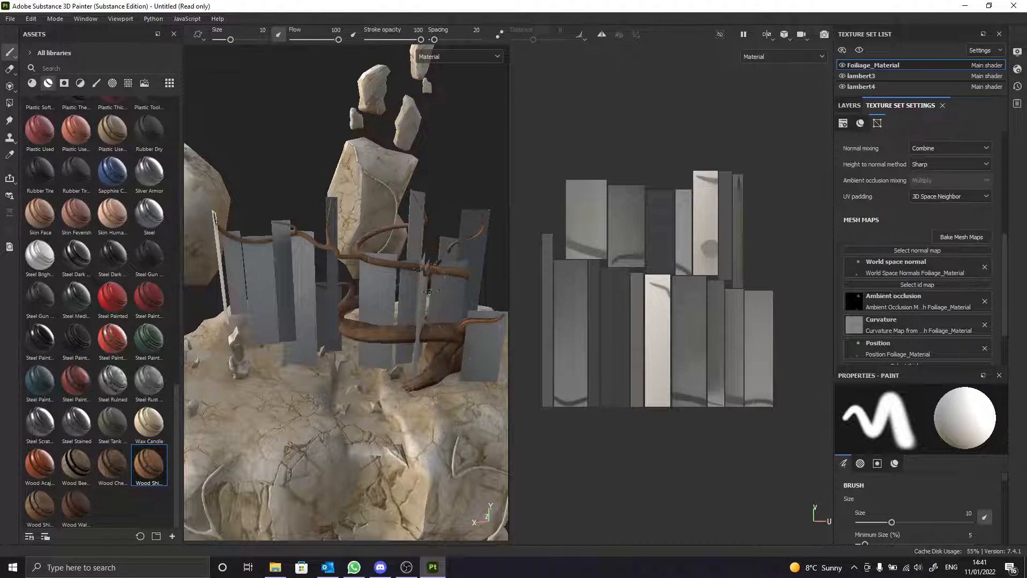
mouse_move(642, 291)
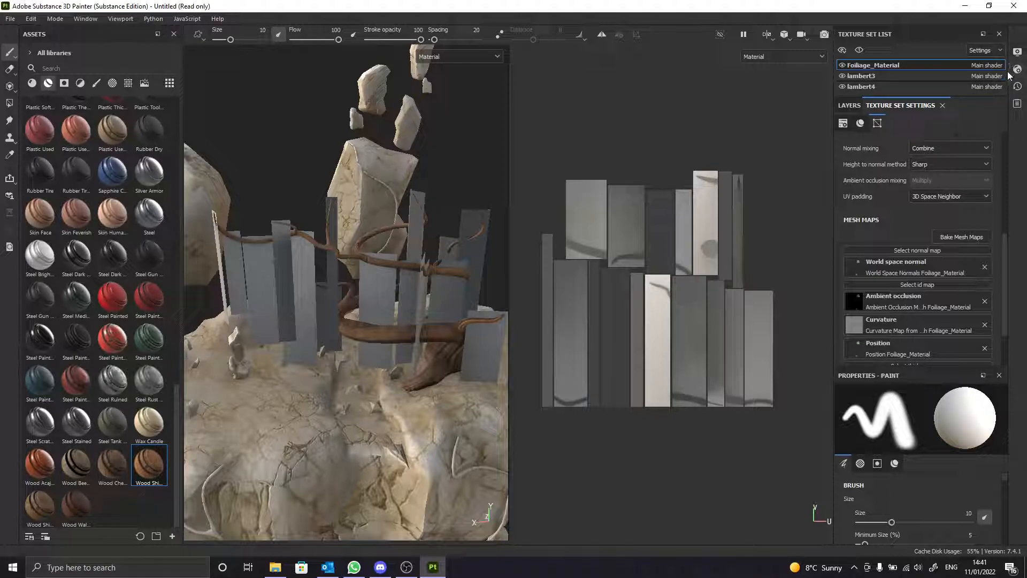
Switch the shader in Shader Settings to pbr-metal-rough-with-alpha-blending
click(1019, 68)
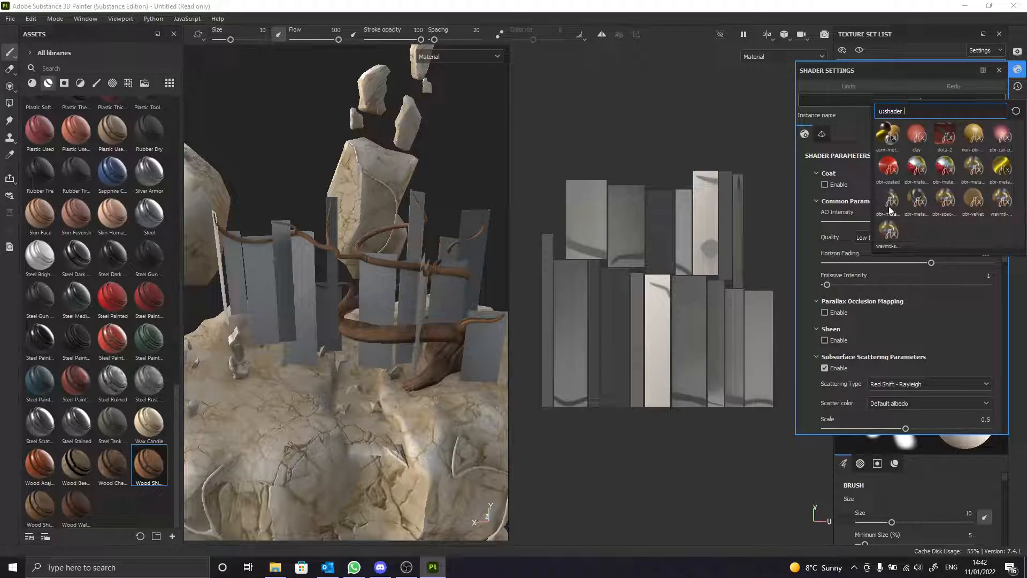
mouse_move(889, 204)
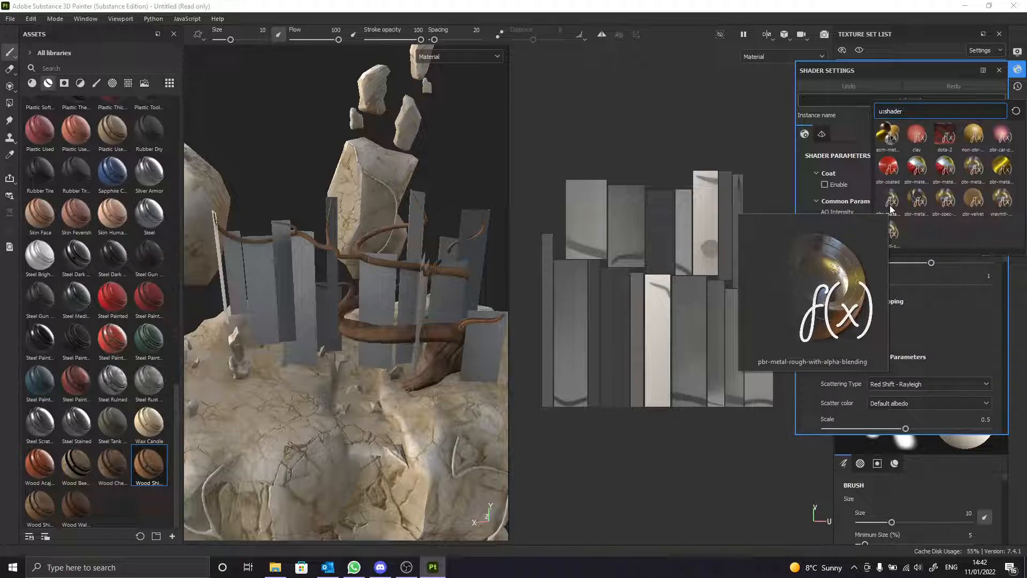
click(888, 136)
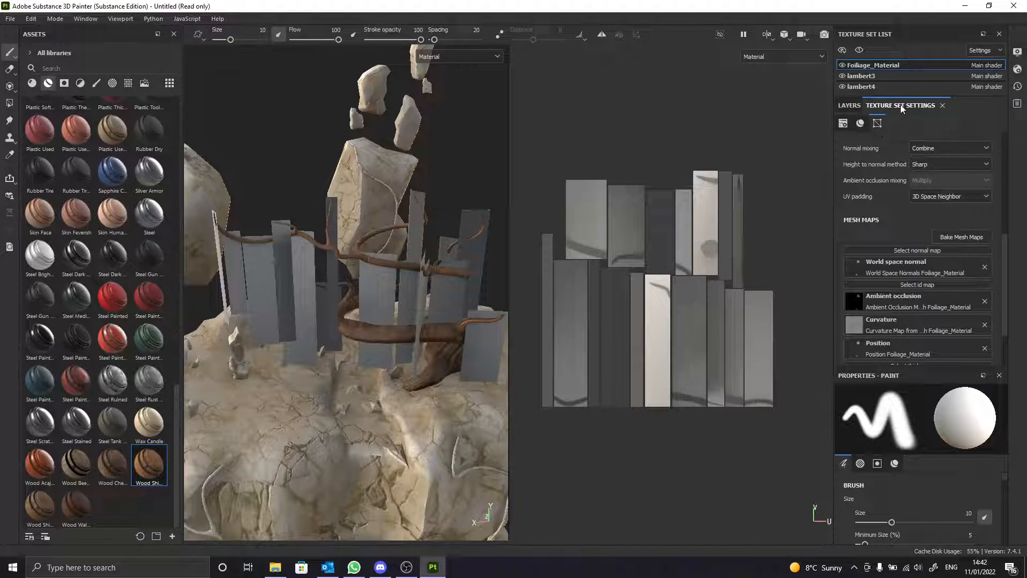
mouse_move(904, 119)
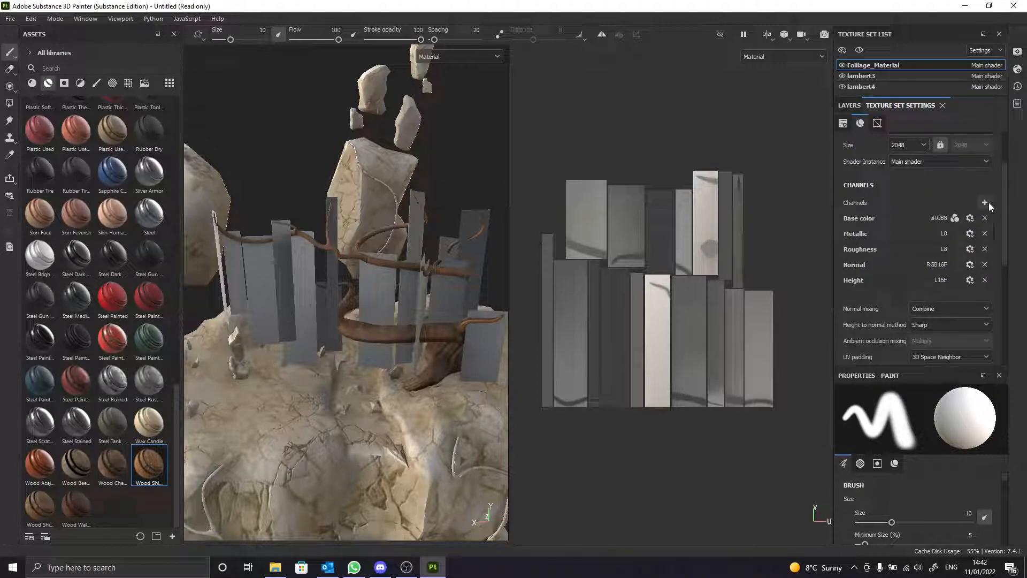
Add an Opacity channel to Foliage_Material, then return to the layer stack
click(984, 202)
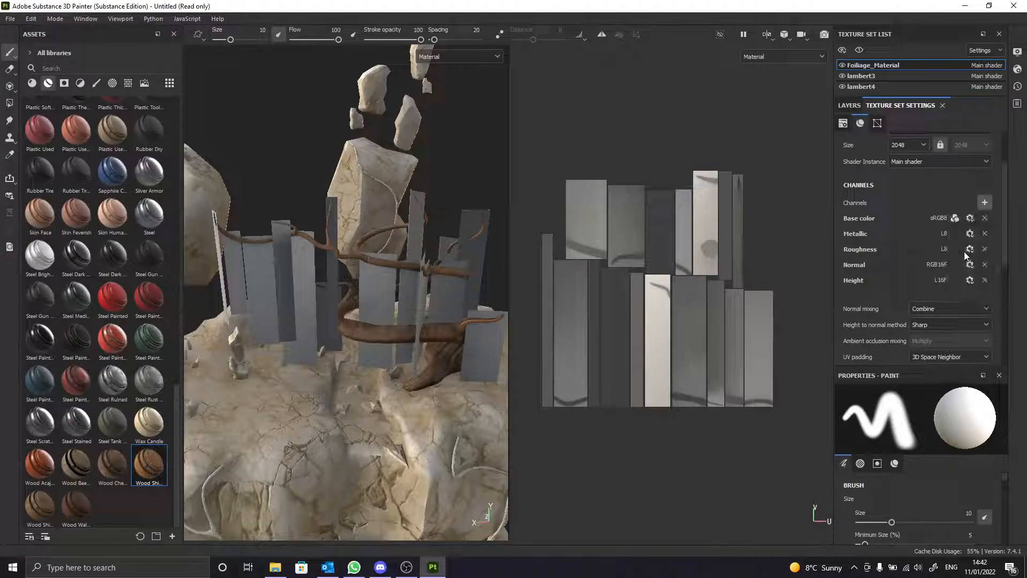
click(983, 202)
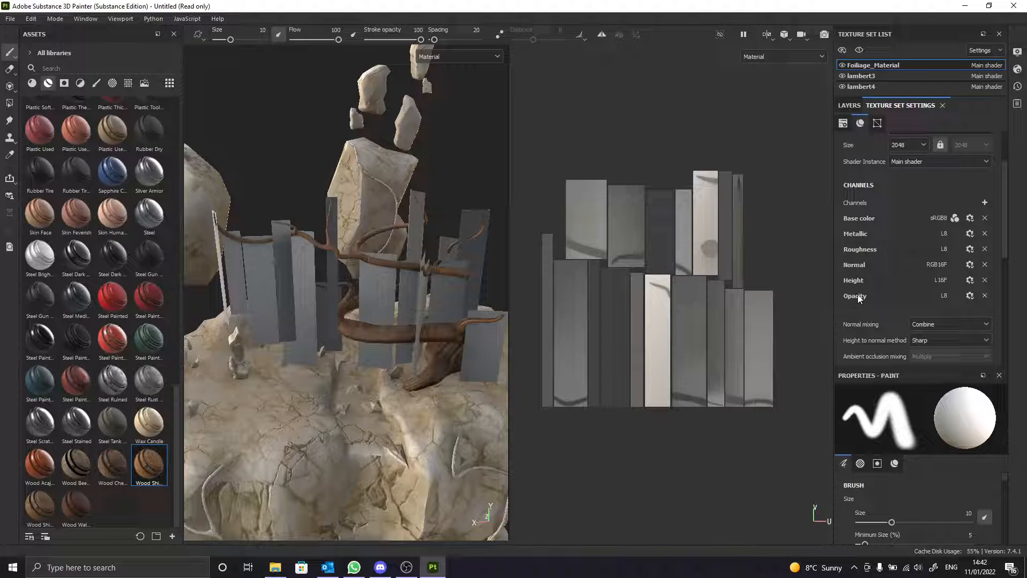
mouse_move(799, 309)
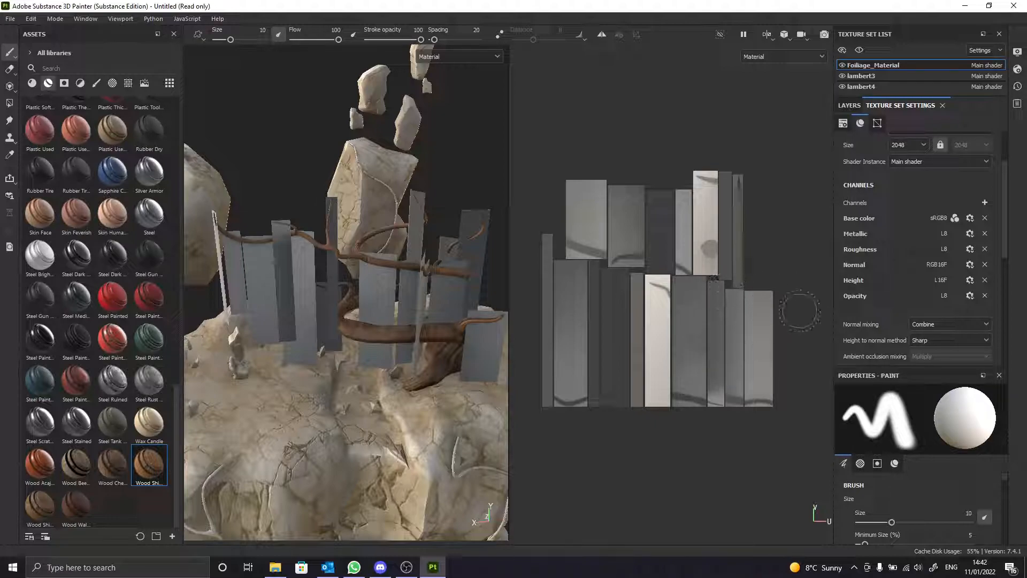
click(849, 105)
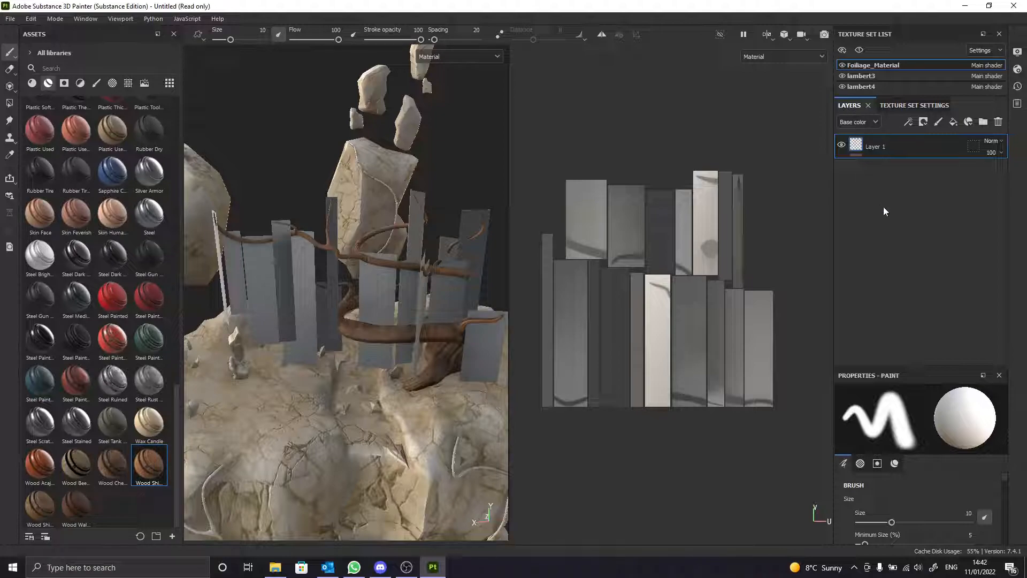
Replace Layer 1 with a fill layer named Opacity and turn off its normal channel
double_click(874, 146)
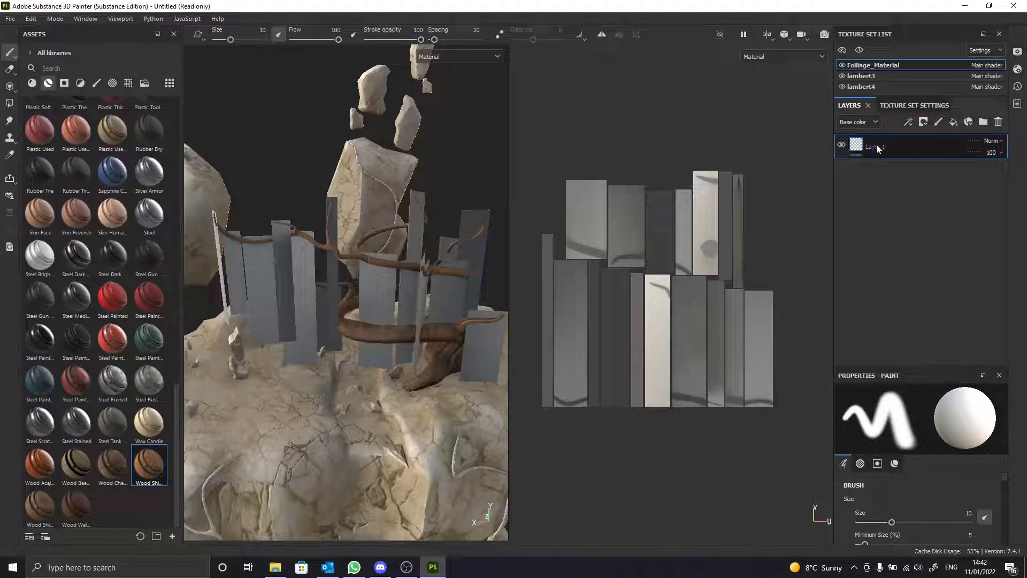
click(998, 122)
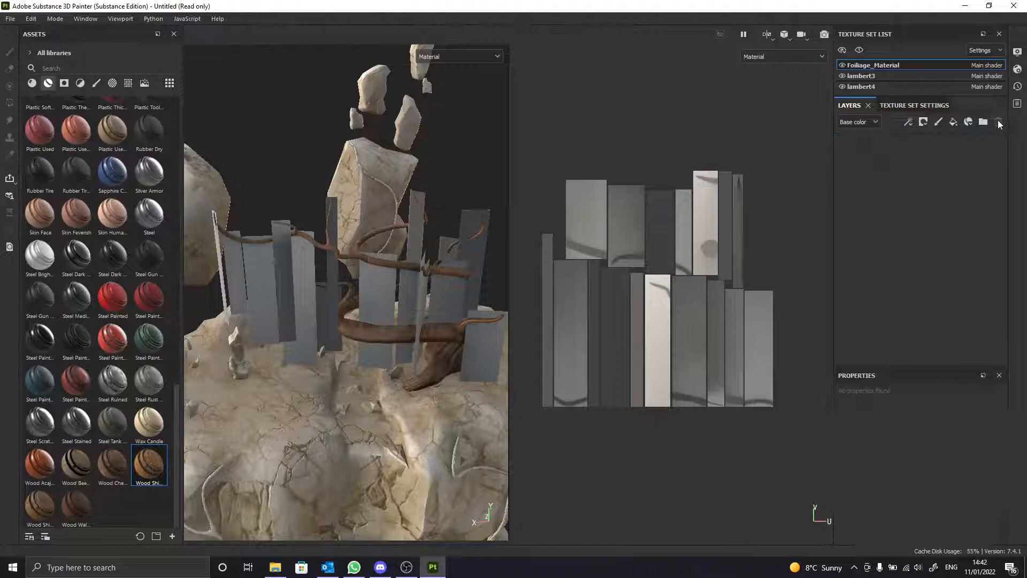
click(954, 122)
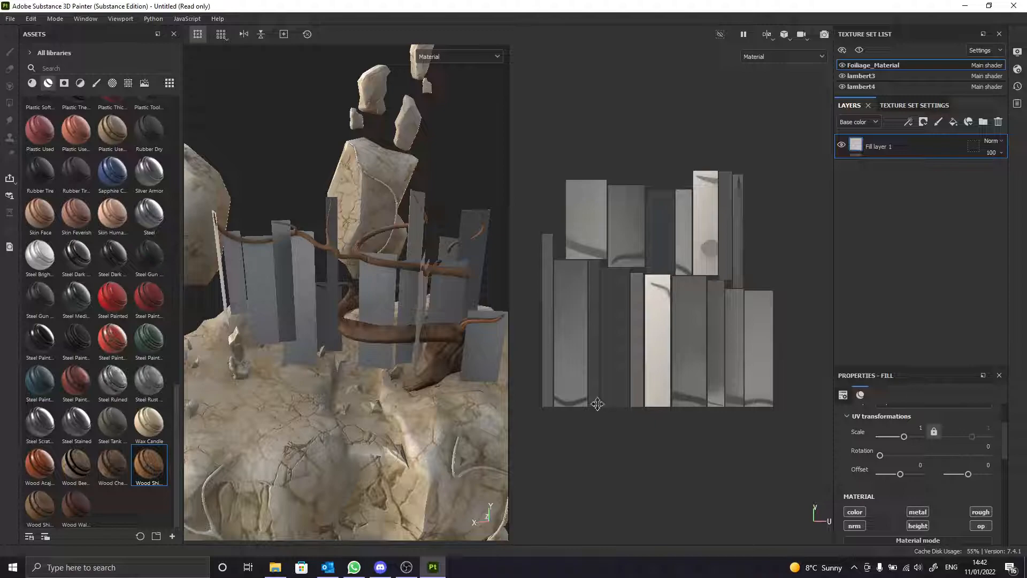
double_click(881, 146)
text(Opaci)
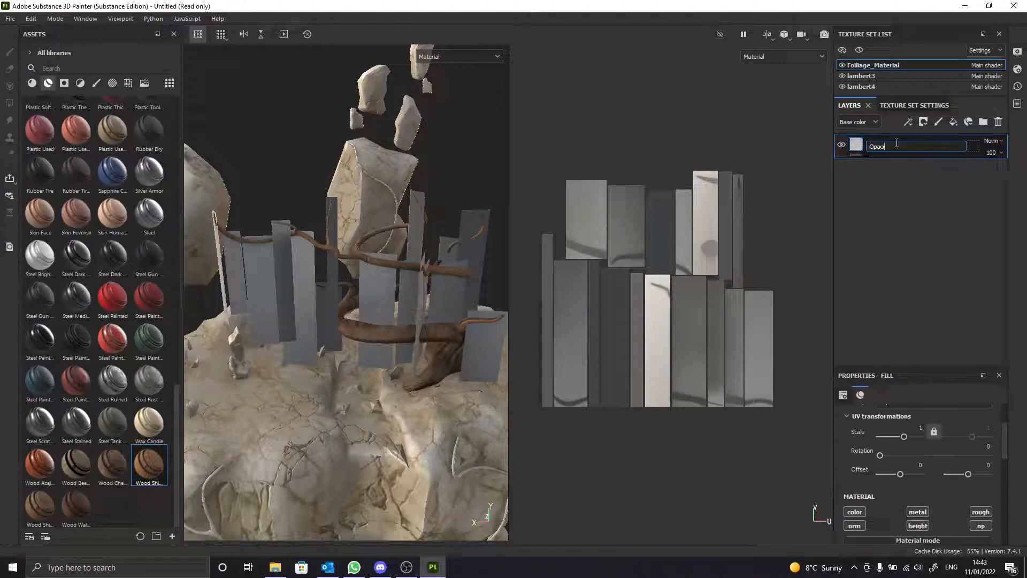
key(Return)
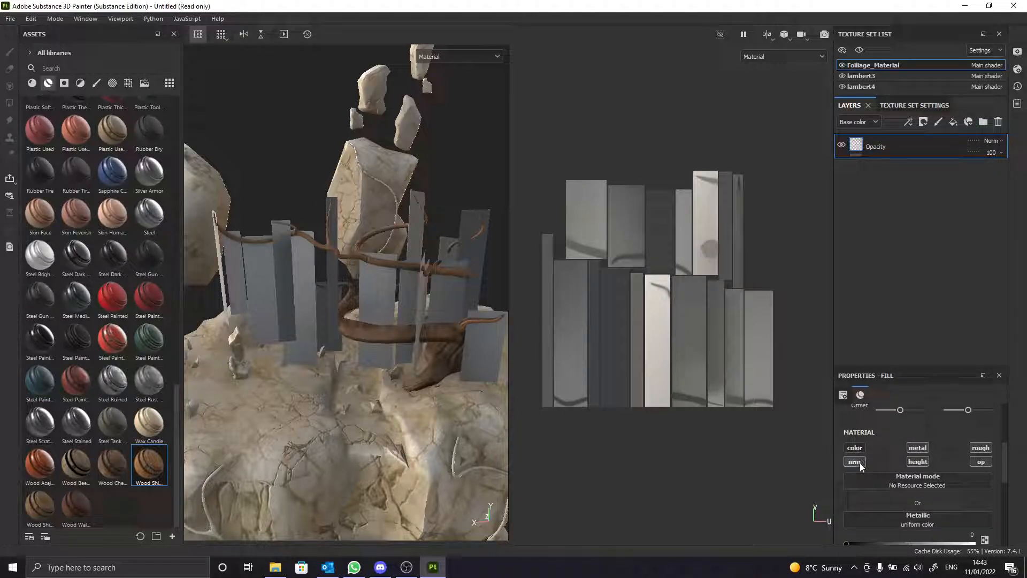
click(854, 461)
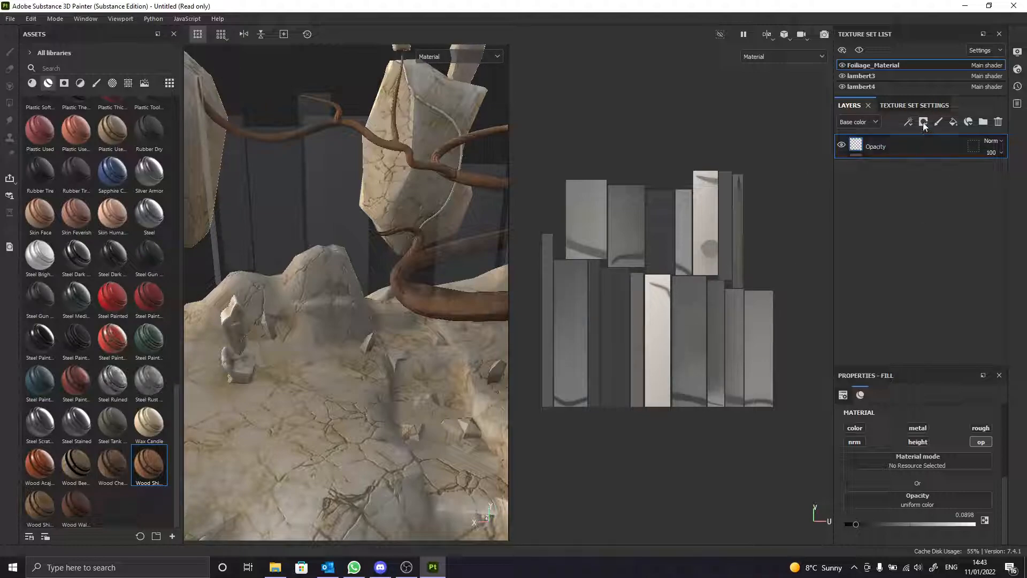
Add a white mask to the Opacity layer and set the brush grayscale value to 1
click(924, 122)
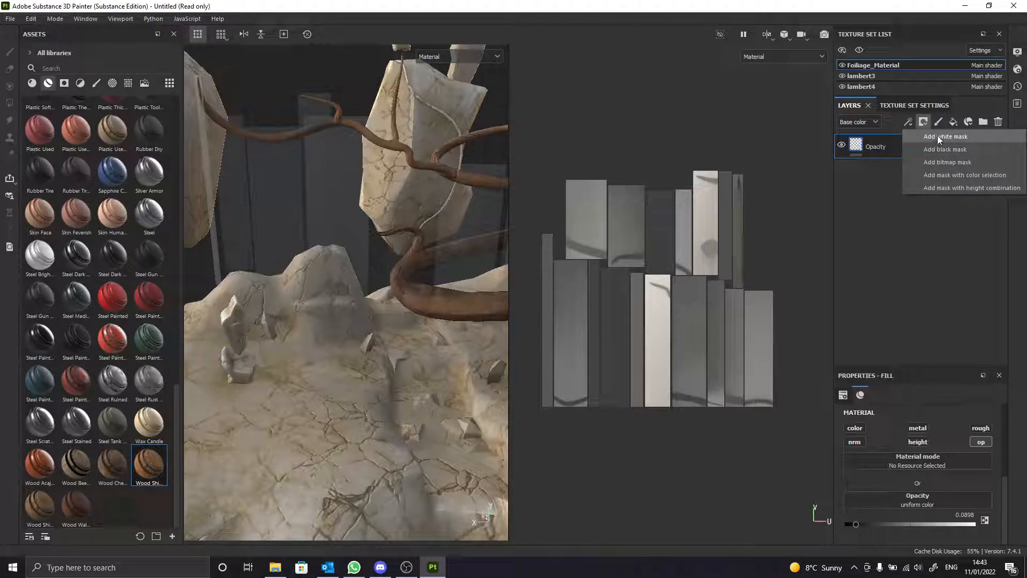
click(945, 137)
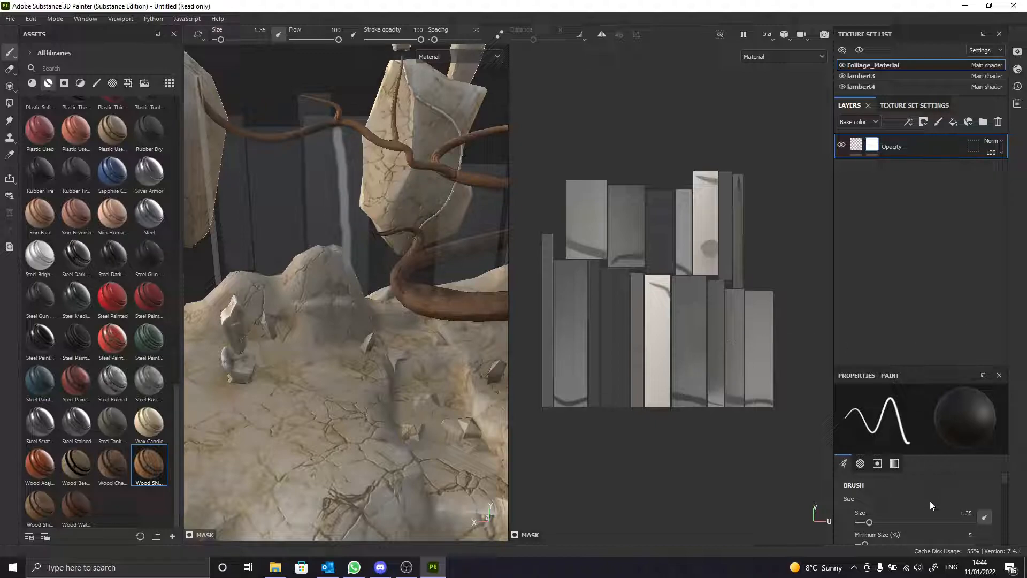
scroll(down, 3)
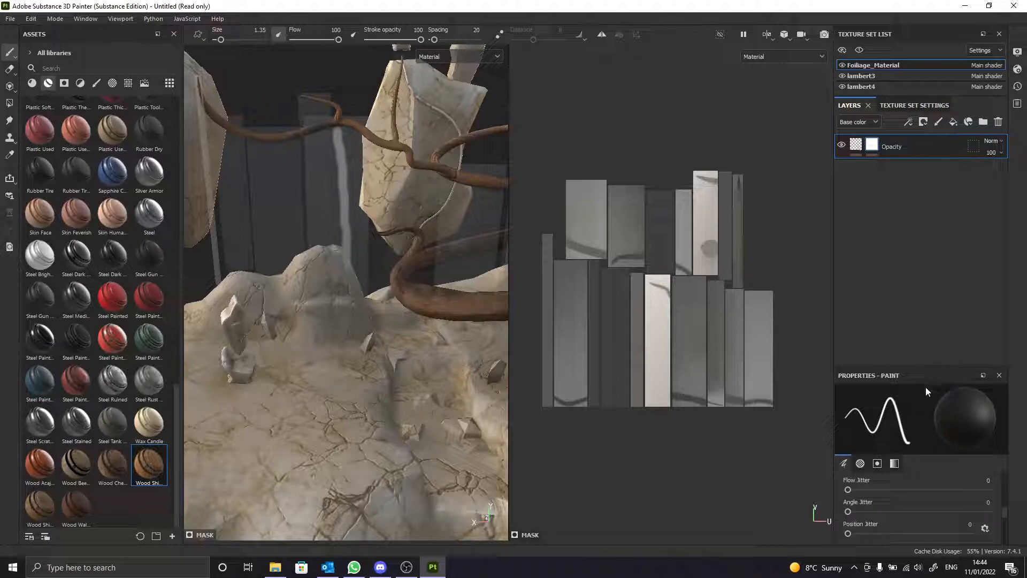
click(860, 463)
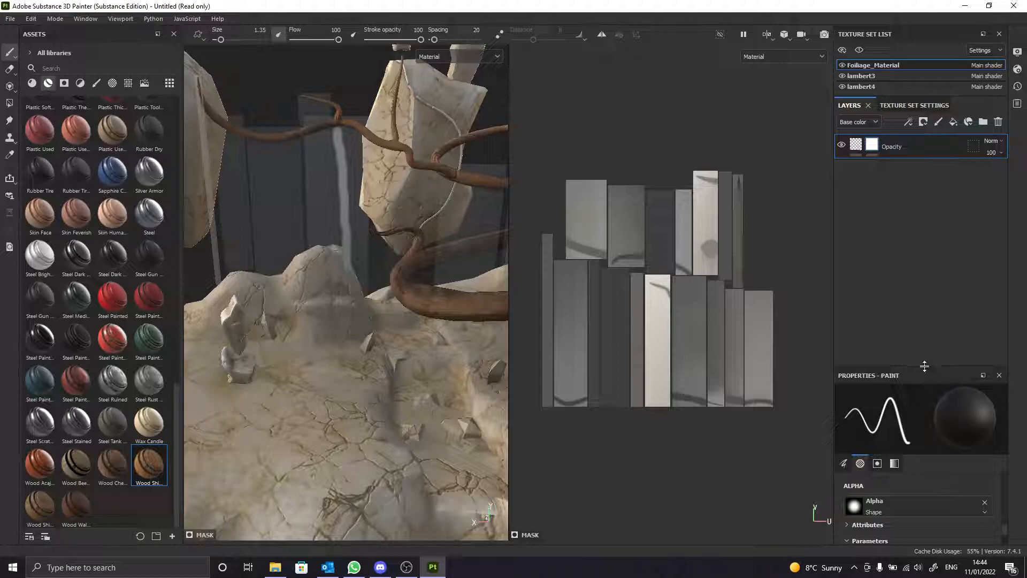
click(893, 332)
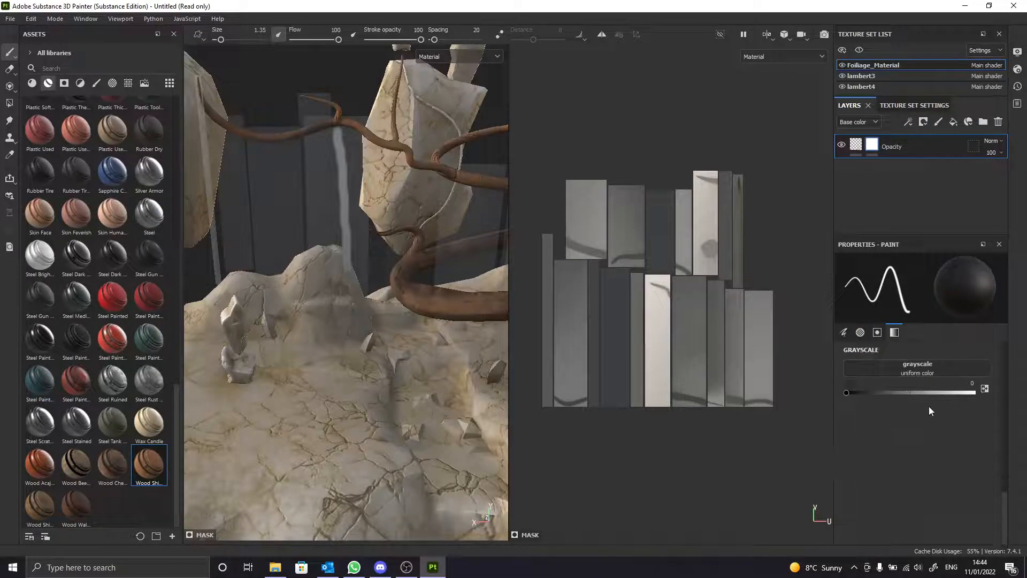
click(877, 332)
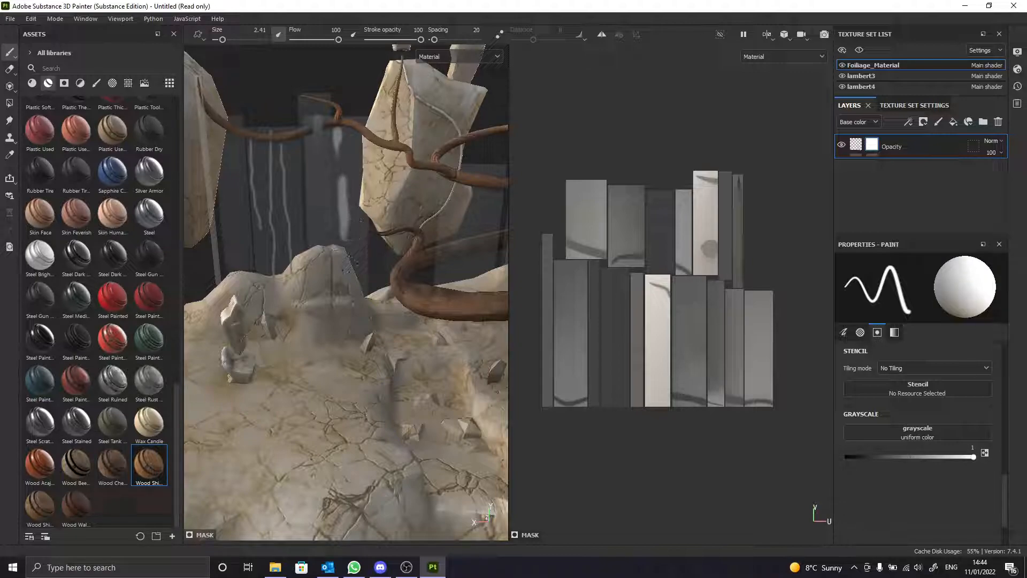
mouse_move(324, 210)
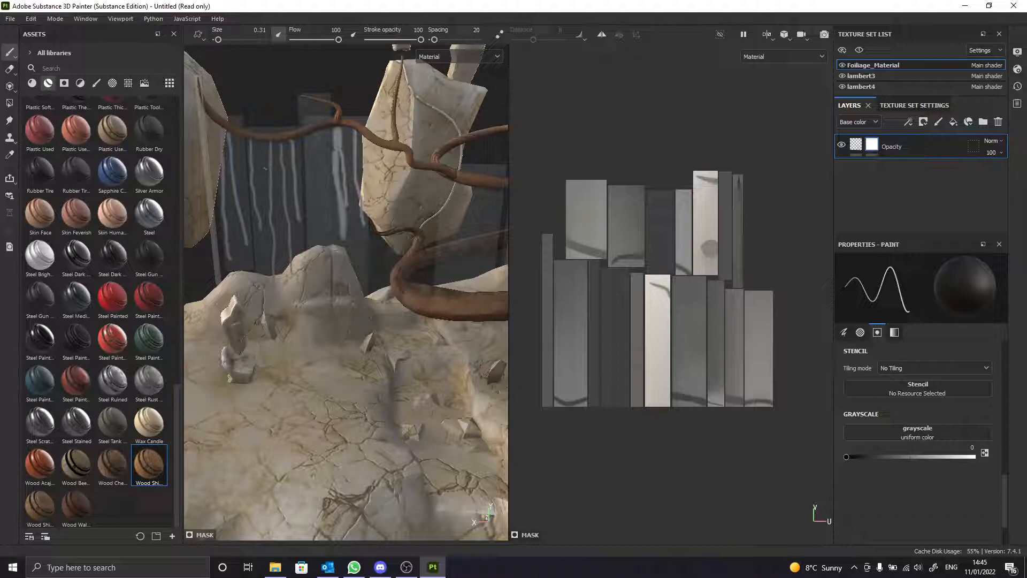
Select the Opacity fill layer and open its fill settings to set opacity to 0
click(872, 146)
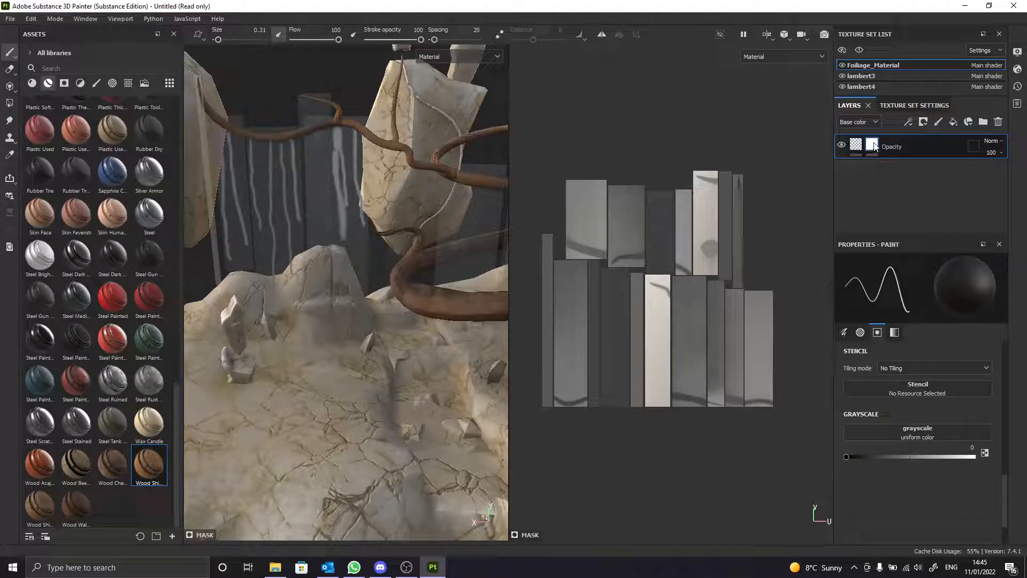
click(856, 146)
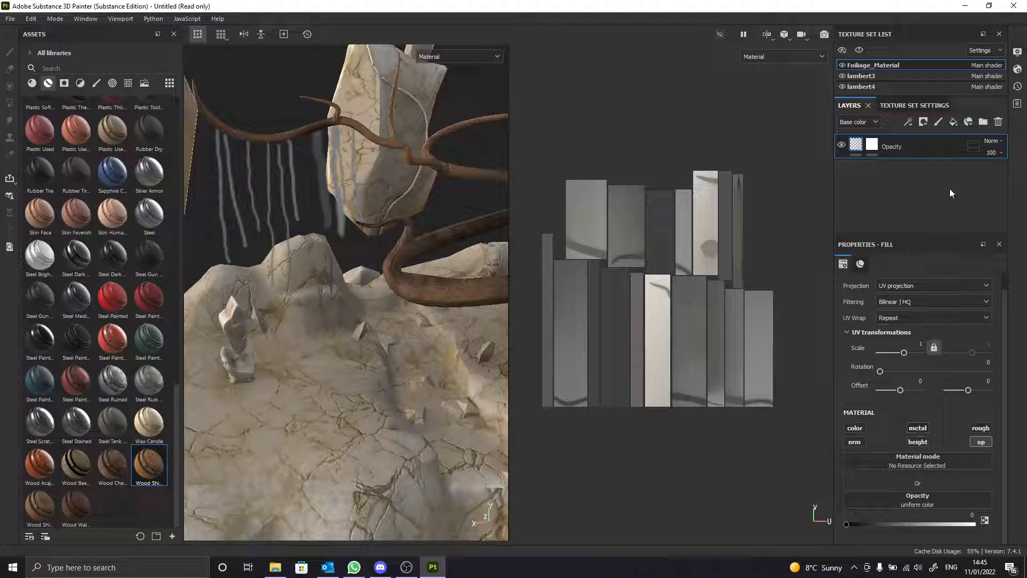
mouse_move(150, 248)
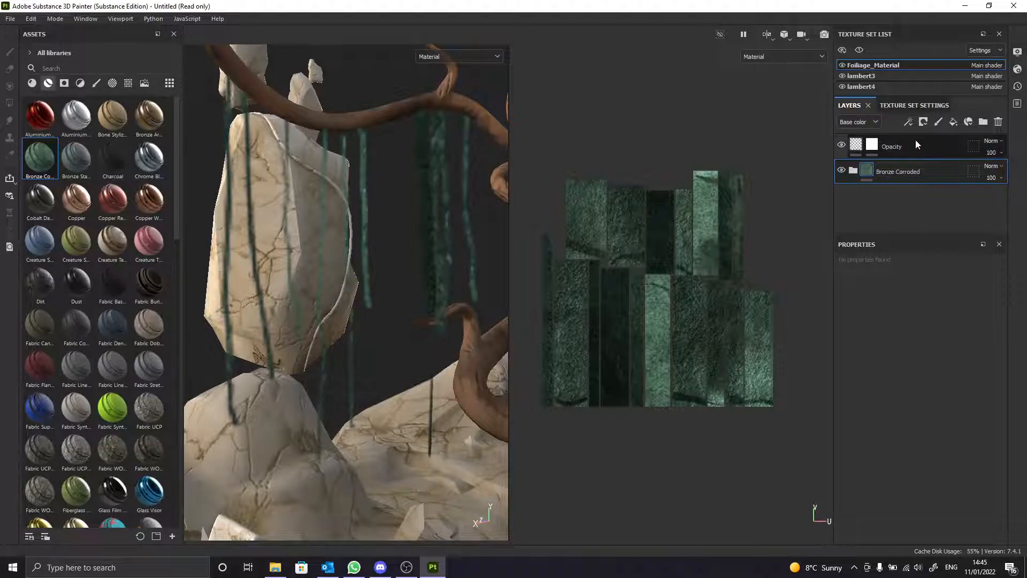
Apply Bronze Corroded, add a new paint layer, and pick red D73A3A as base colour
click(891, 146)
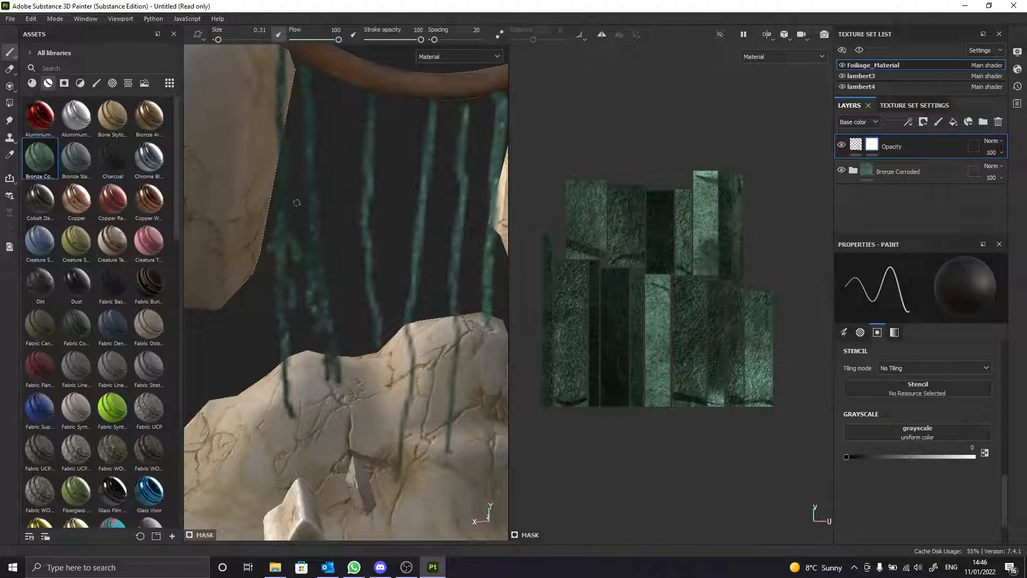
click(898, 171)
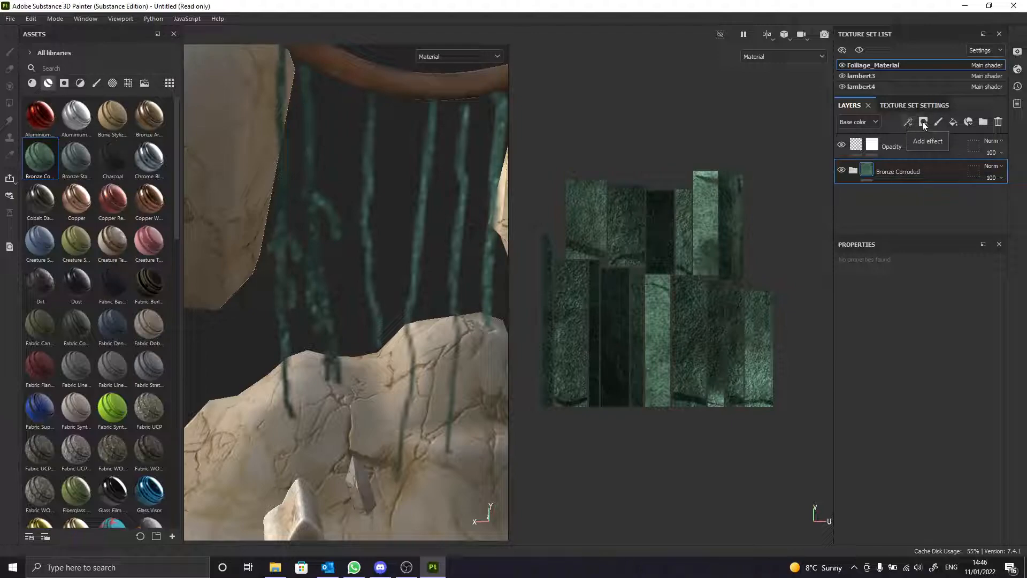
click(908, 122)
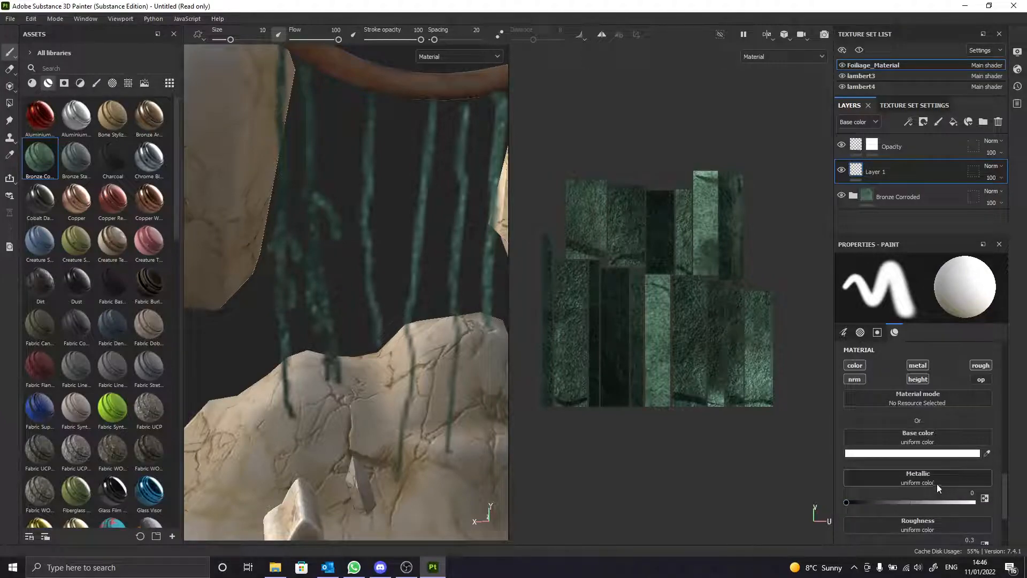
click(859, 332)
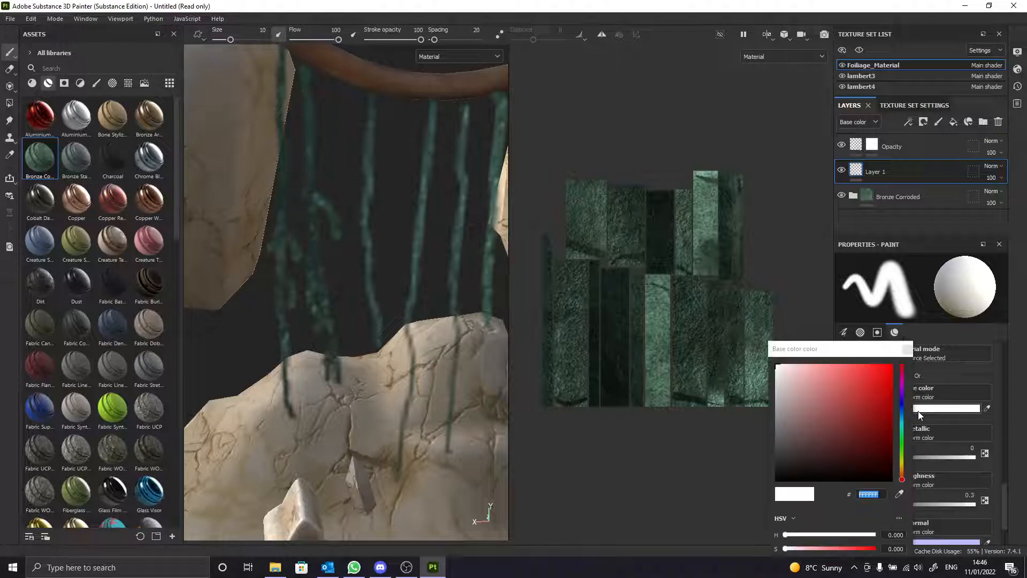
click(861, 382)
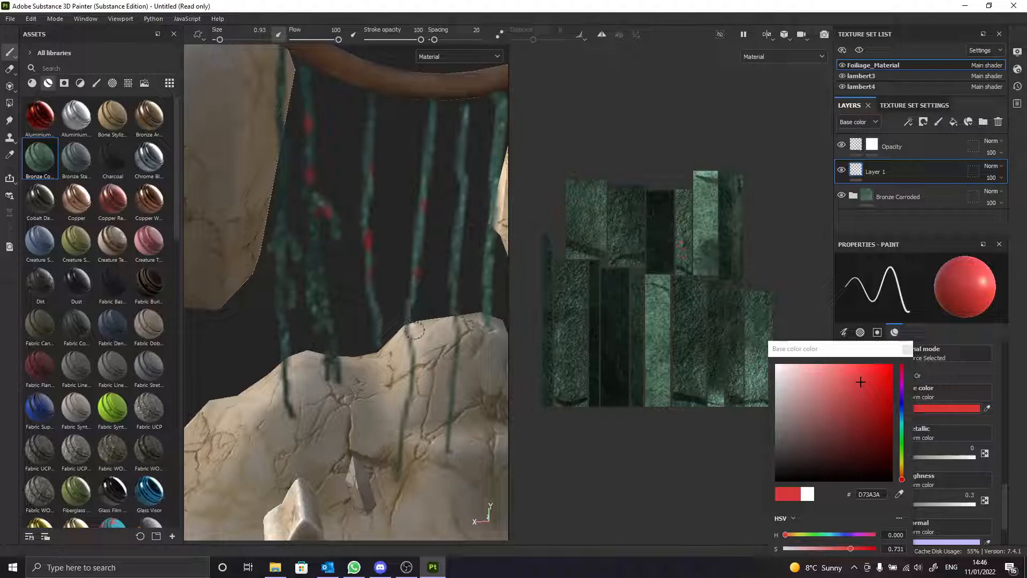
mouse_move(442, 286)
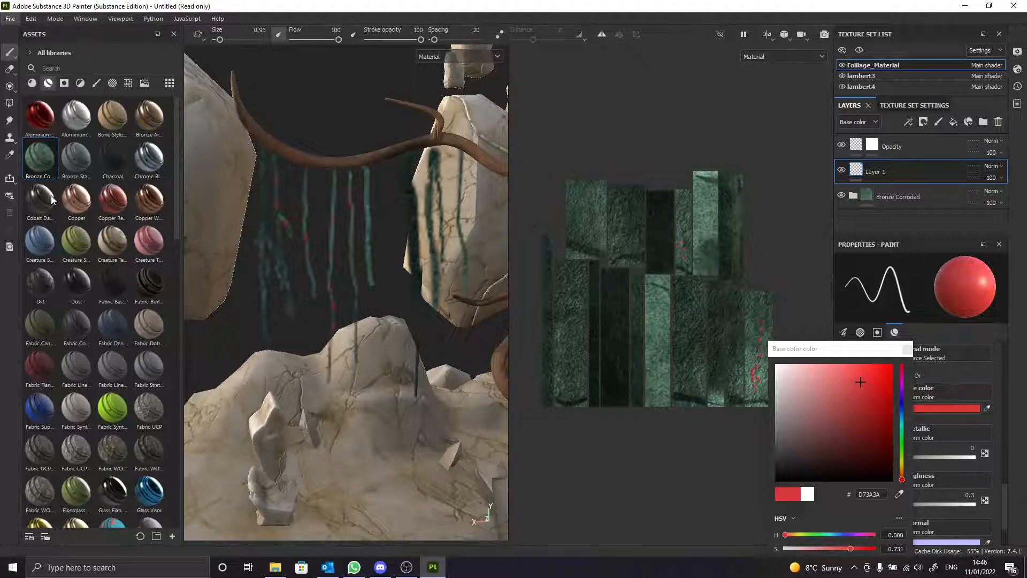
click(10, 17)
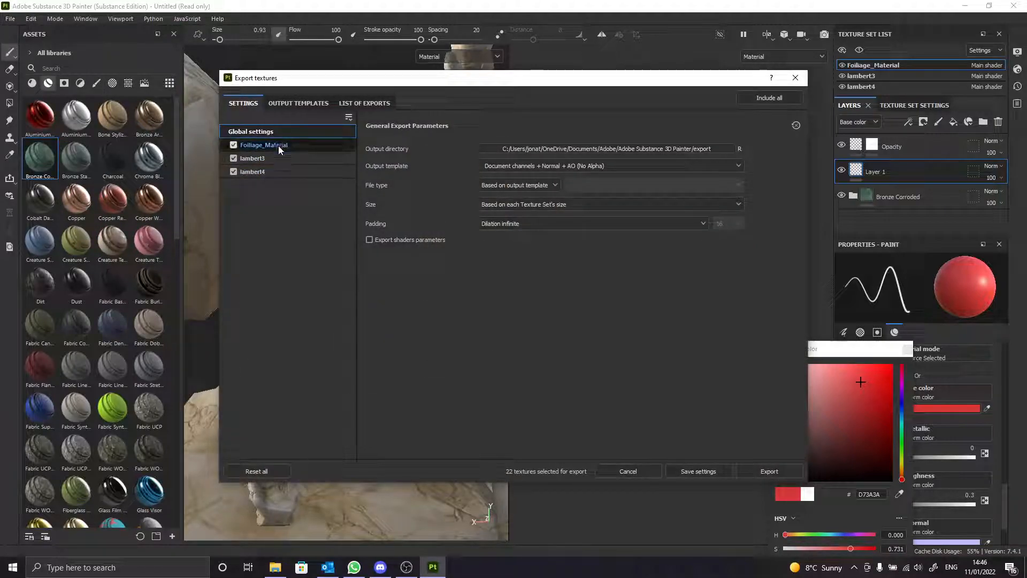
click(264, 145)
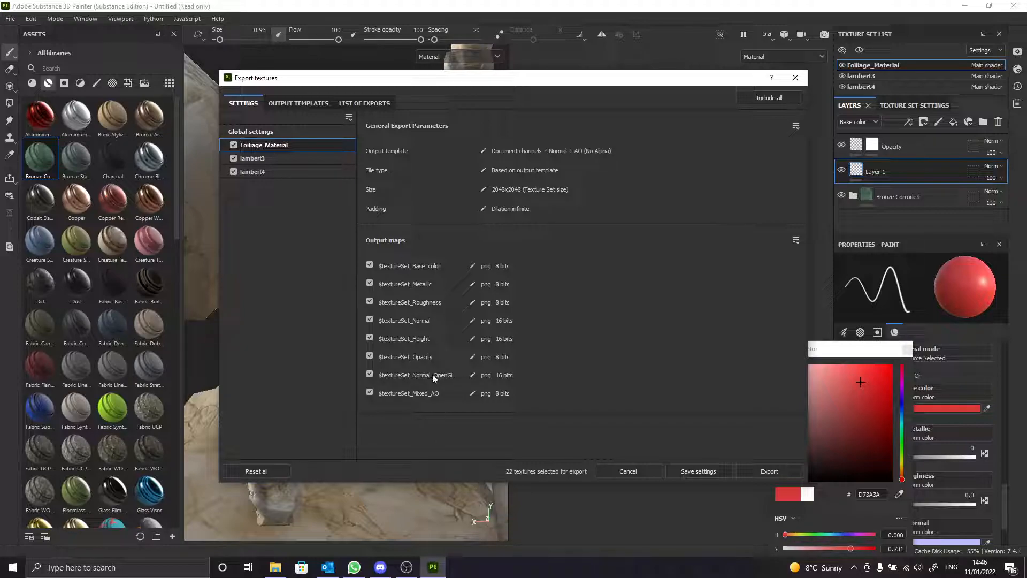
mouse_move(795, 77)
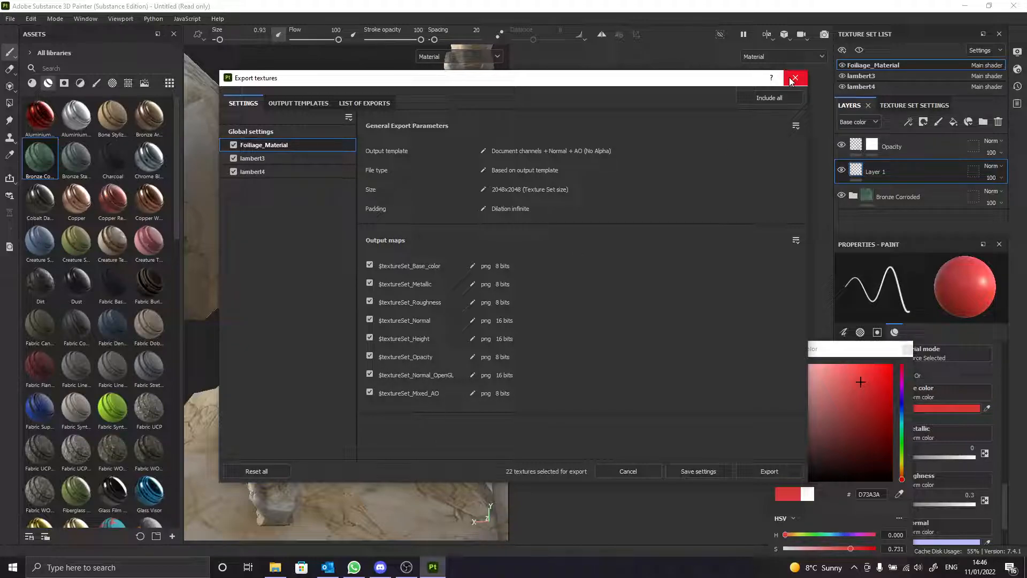
click(794, 78)
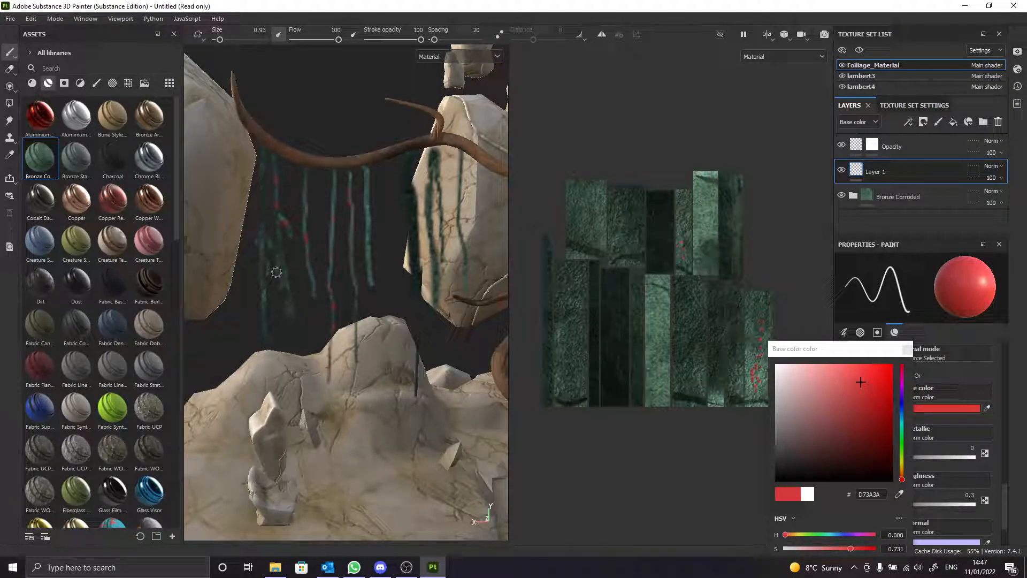
mouse_move(318, 262)
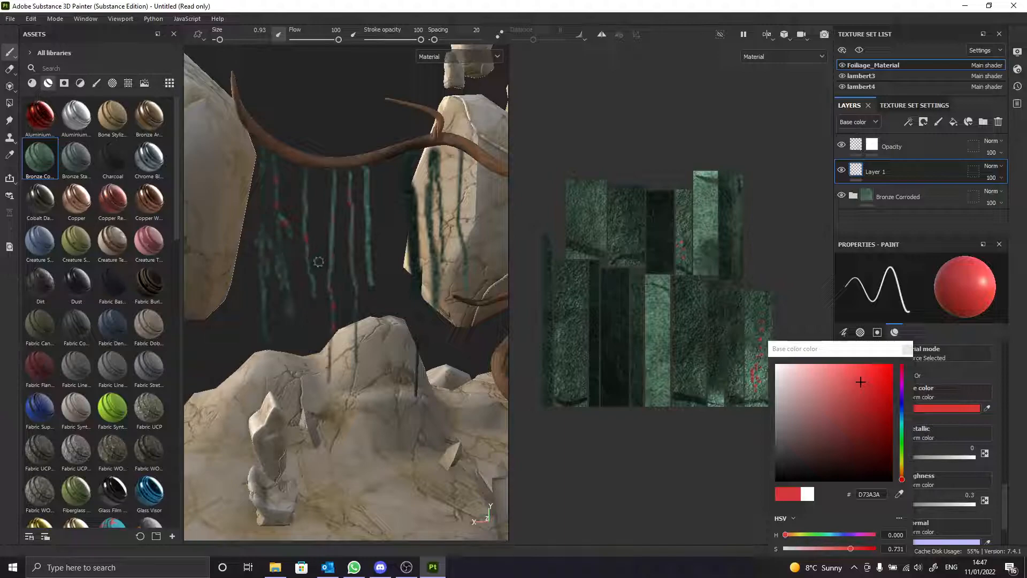
mouse_move(284, 170)
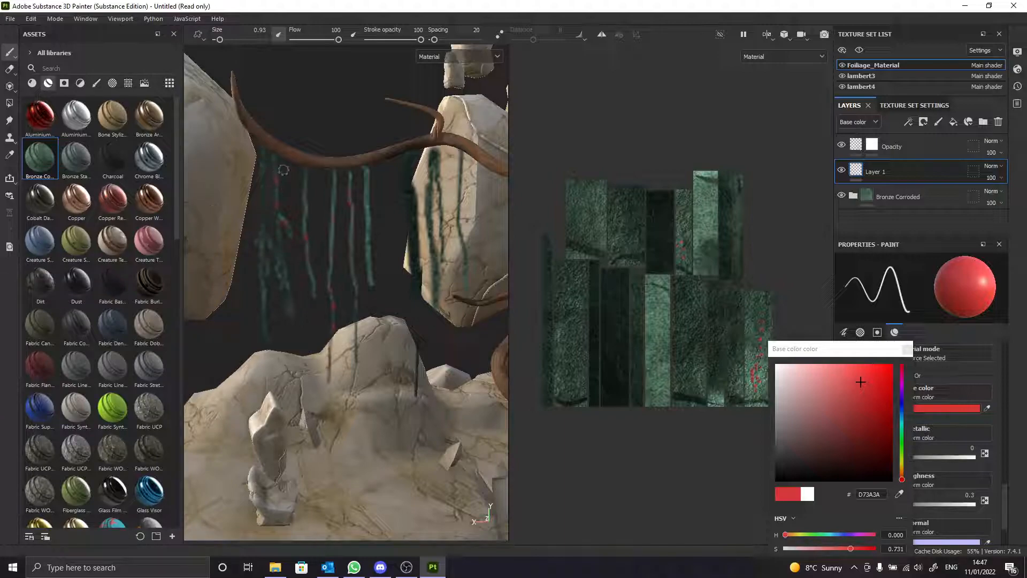